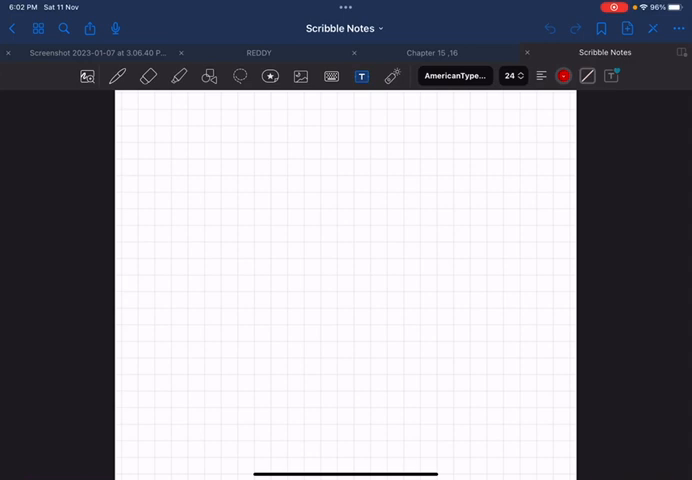
Step: Handwrite 'Pathology' in red ink with I: GP, hemat, Ethics and II: Systemic Pathology
left_click(118, 76)
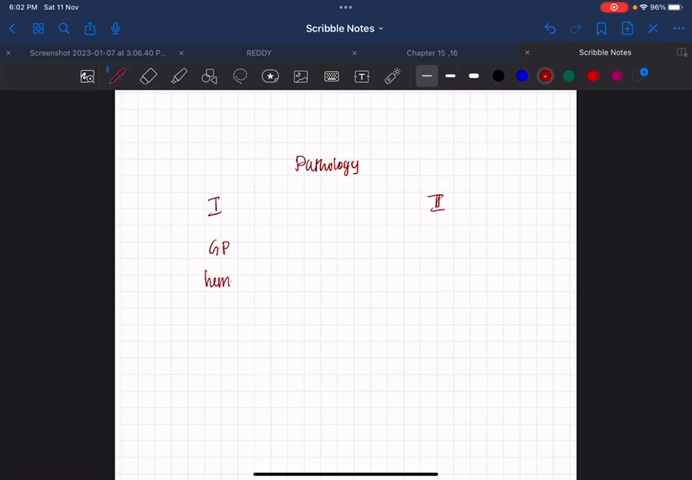
left_click_drag(225, 278, 240, 280)
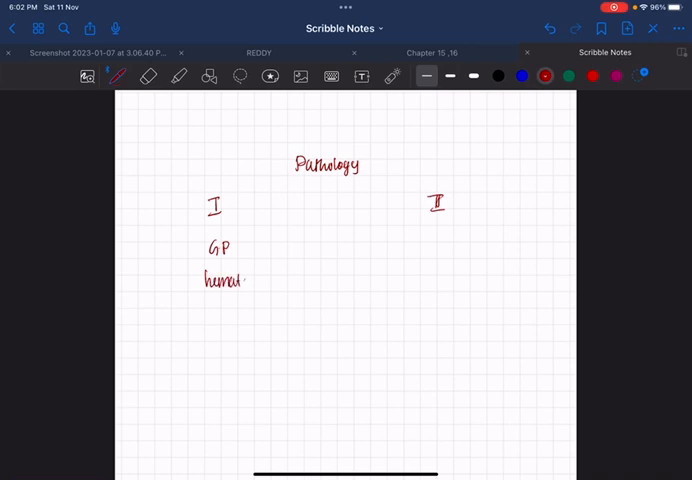
type("Edv")
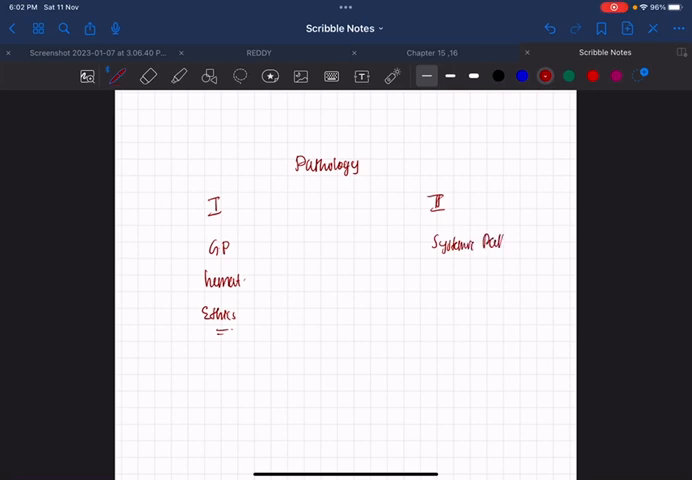
type("Pathology.")
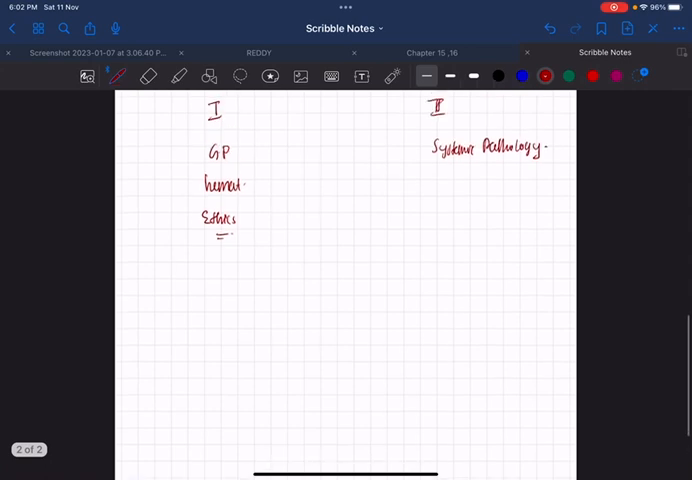
Step: Underline GP and write Immunology, Neoplasia and Cell injury beneath it with a bracket
scroll("up", 3)
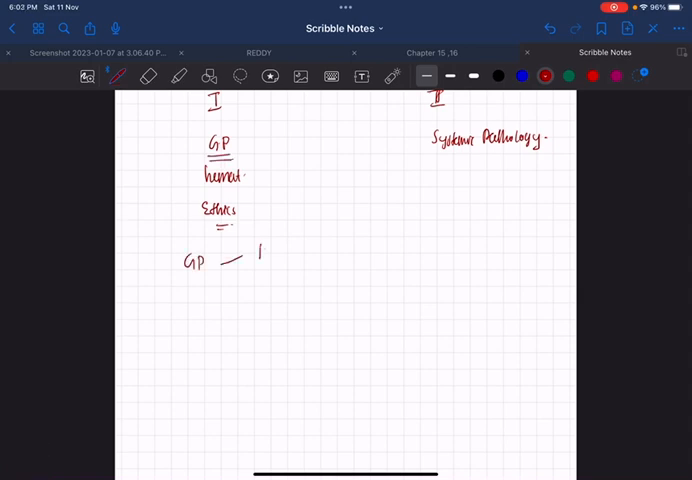
type("Immunology")
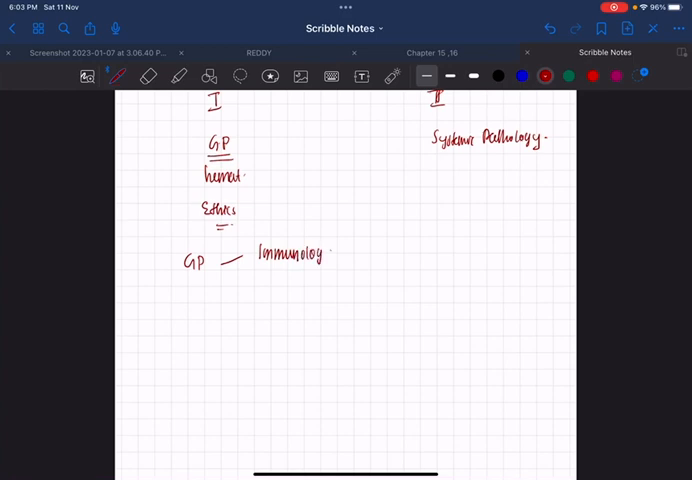
left_click_drag(225, 300, 272, 290)
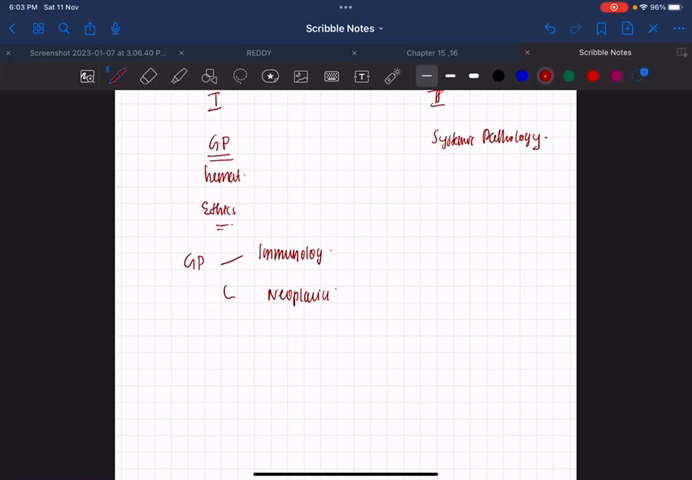
left_click_drag(197, 315, 203, 335)
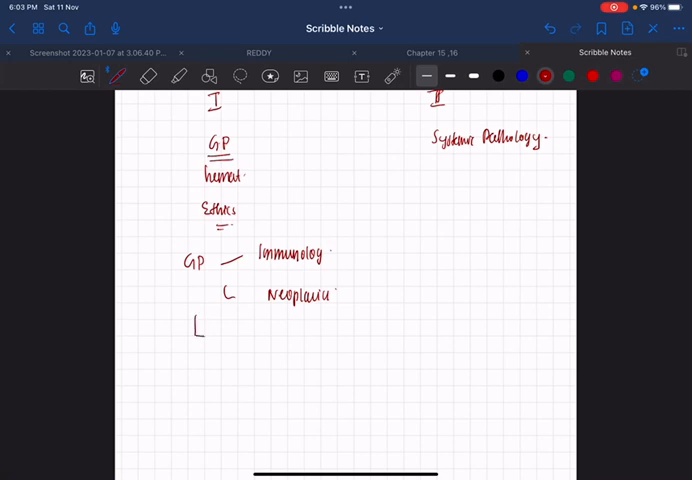
type("Cell iv")
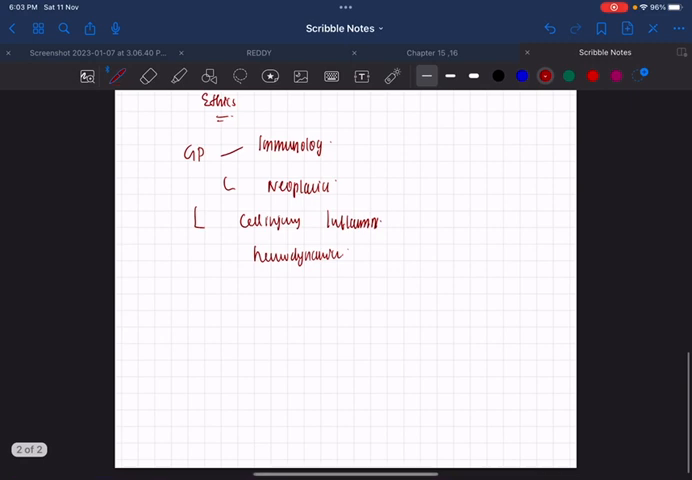
Step: Continue the GP list with Infection below Hemodynamics and another topic beside it
left_click(263, 297)
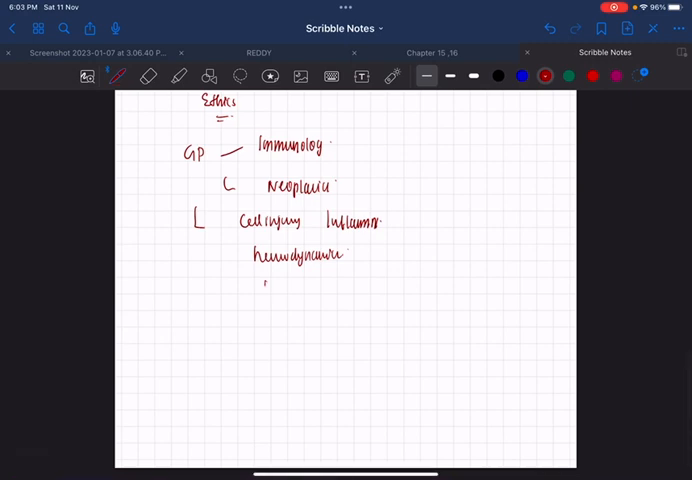
left_click_drag(258, 288, 305, 288)
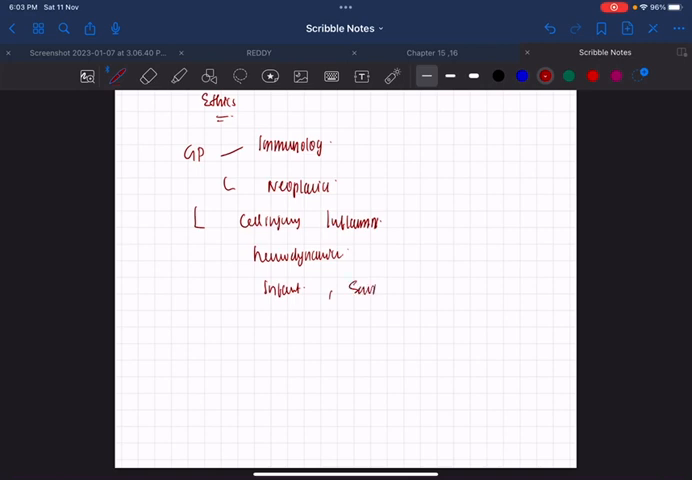
left_click_drag(378, 288, 422, 290)
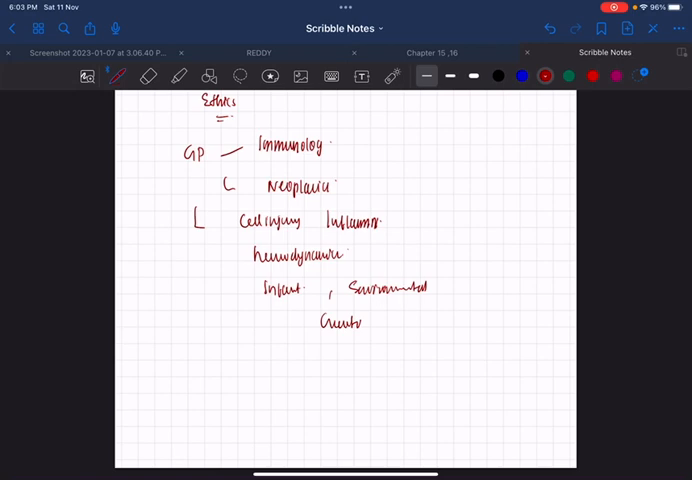
scroll("down", 3)
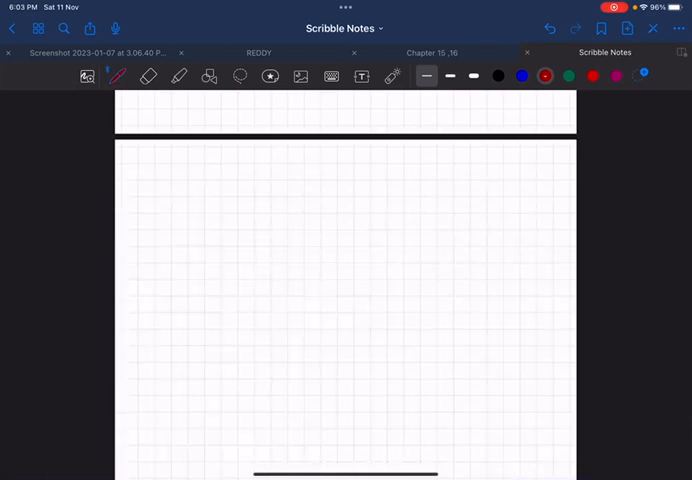
Step: Write an underlined HEMAT heading on the new page with 10/20 and 10 Cap
left_click_drag(280, 160, 305, 170)
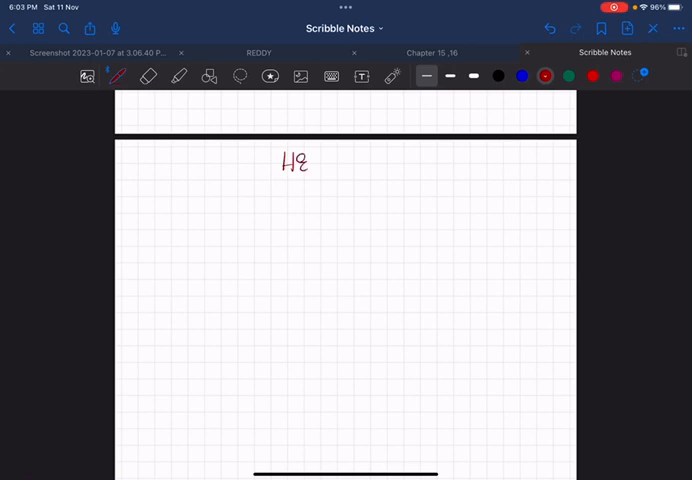
left_click_drag(310, 160, 345, 160)
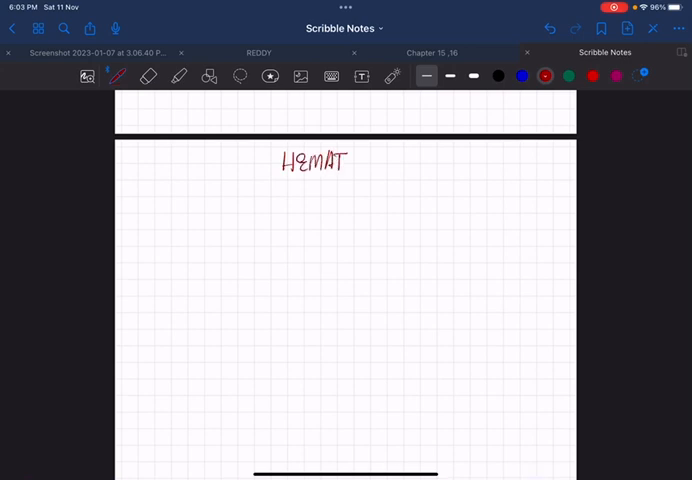
left_click_drag(270, 189, 366, 191)
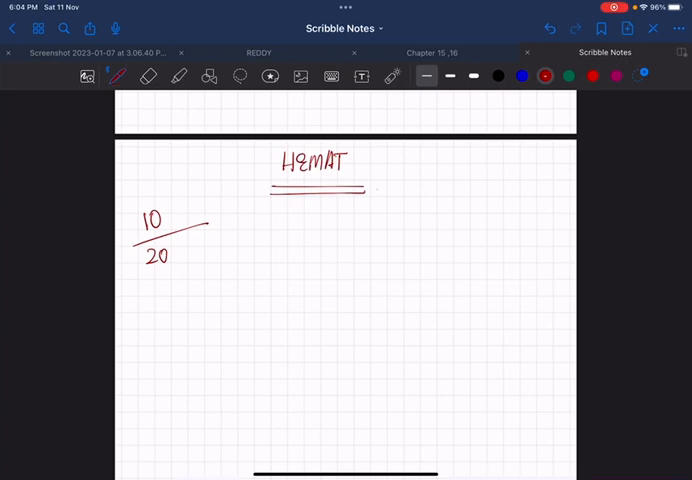
left_click_drag(238, 205, 280, 245)
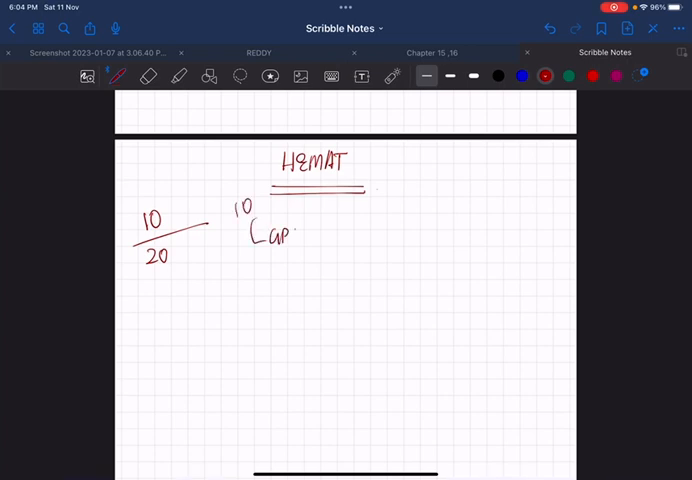
Step: List RBC, WBC and Plt, add a question mark, and brace them as CASE
left_click_drag(375, 165, 420, 165)
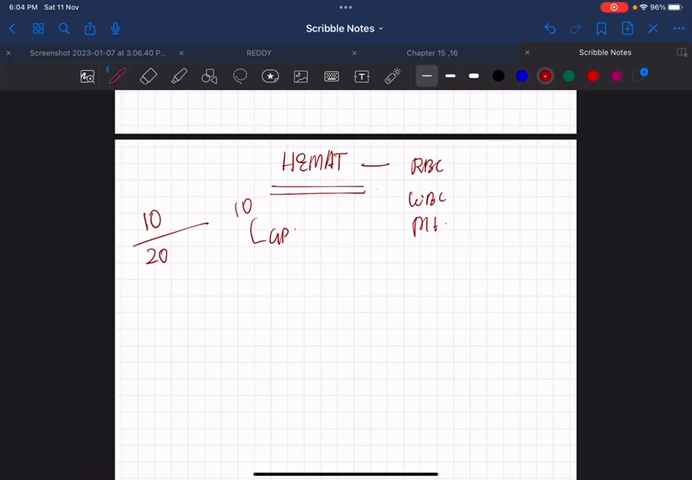
left_click_drag(408, 258, 425, 268)
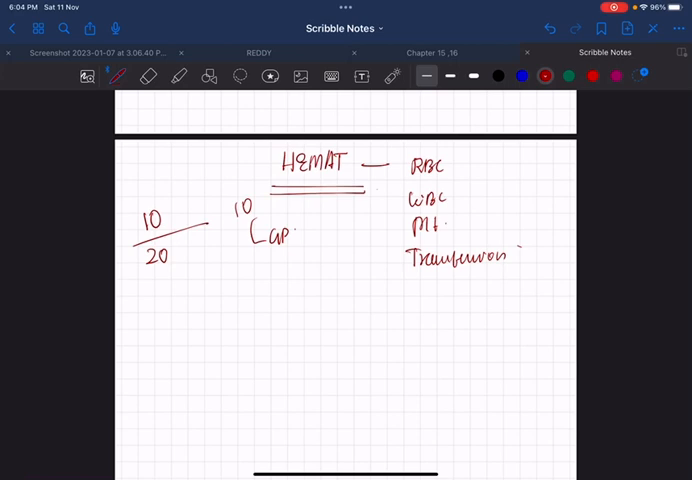
left_click_drag(490, 165, 485, 195)
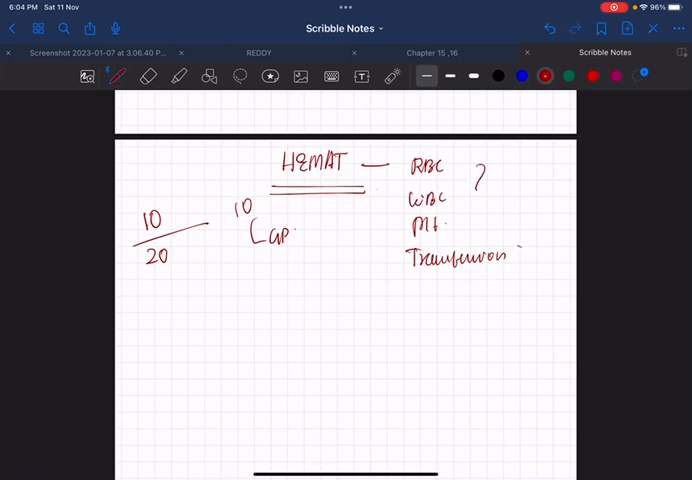
left_click_drag(480, 185, 530, 200)
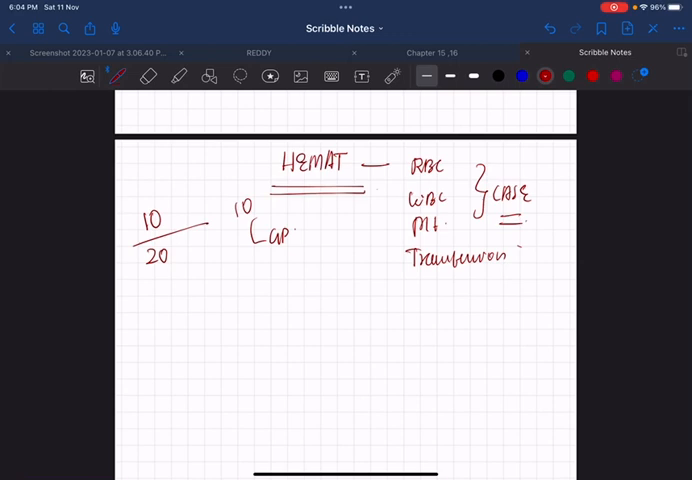
scroll("down", 3)
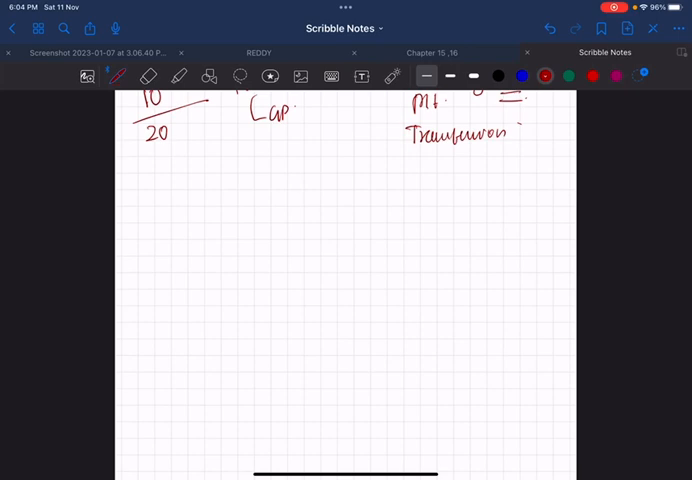
Step: Write IDA, CML, Thalassemia, MM and Sickle cell, brace the list, and circle CIF
left_click_drag(275, 200, 280, 215)
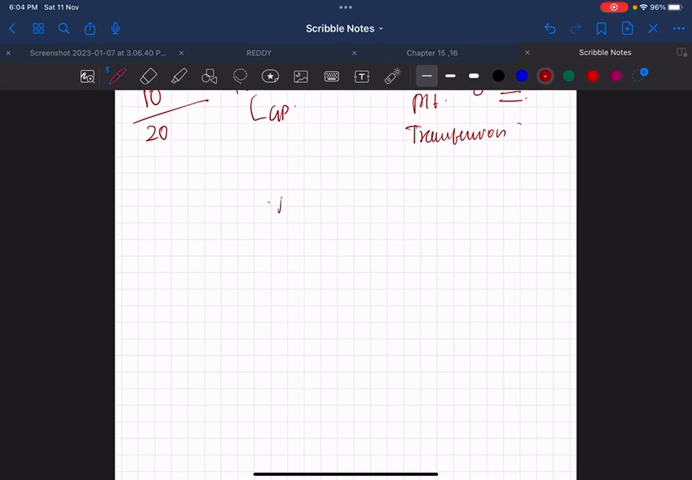
left_click_drag(278, 195, 278, 220)
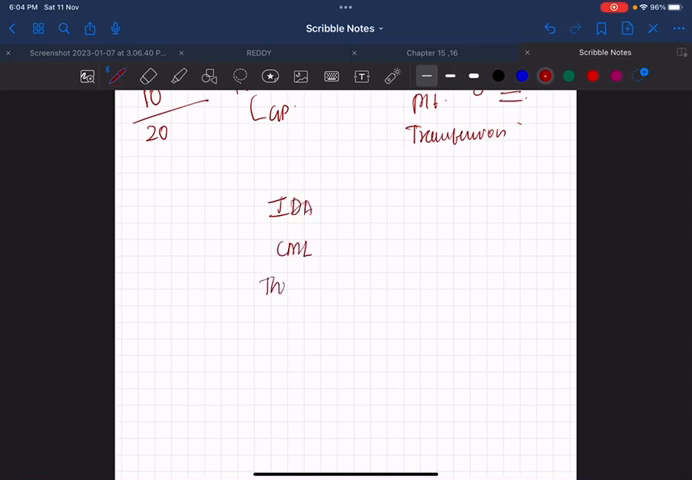
left_click_drag(270, 287, 350, 287)
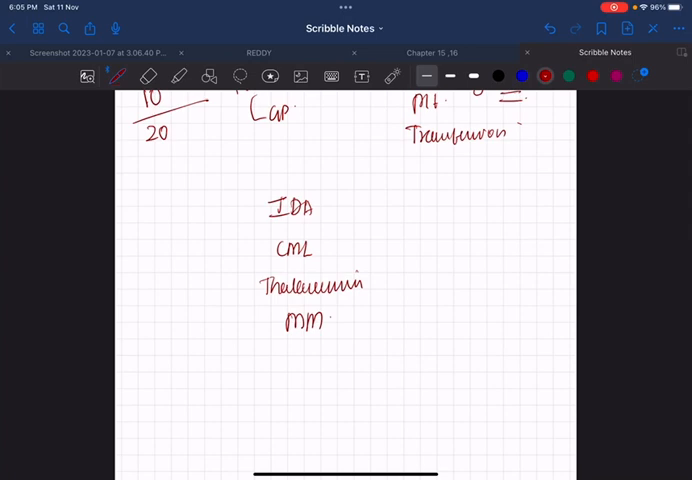
type("SICU")
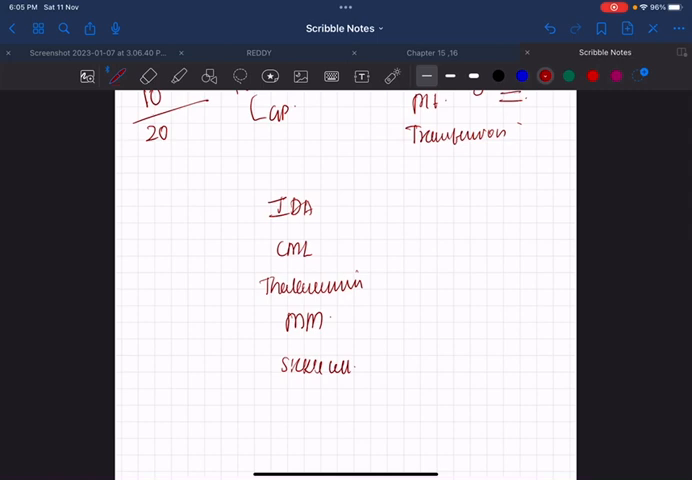
left_click_drag(384, 185, 390, 255)
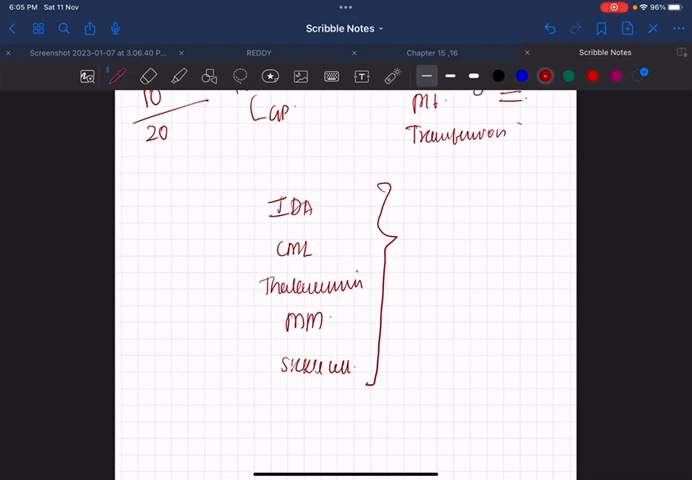
left_click_drag(145, 265, 143, 283)
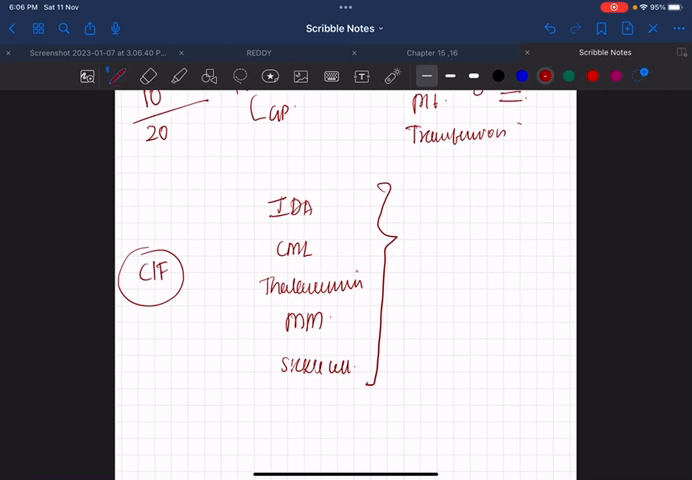
Step: Swipe to bring the next blank grid page into view
left_click_drag(322, 205, 420, 185)
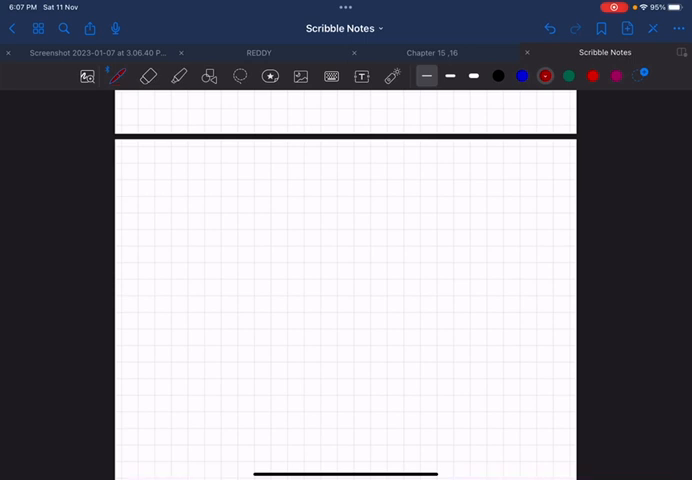
Step: Handwrite TJ with CVS, Breast, Lungs, GIT, Liver and CNS, adding dashes beside entries
left_click_drag(168, 165, 185, 195)
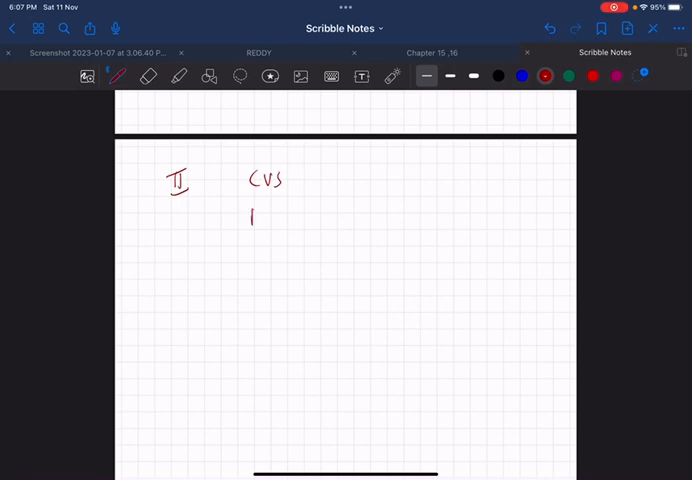
left_click_drag(248, 216, 300, 216)
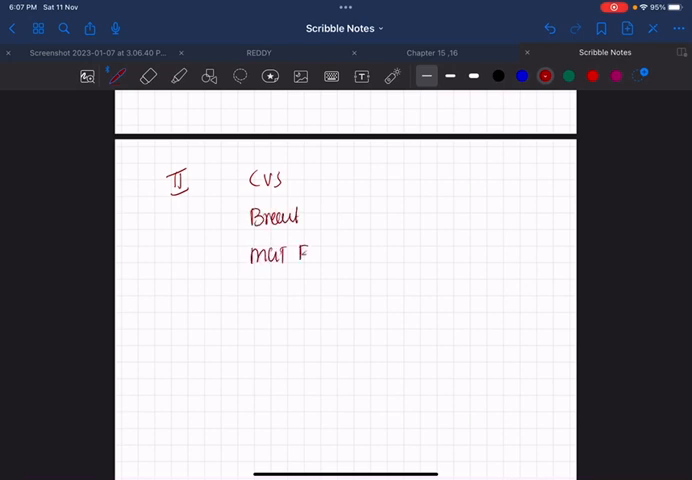
left_click_drag(300, 253, 270, 300)
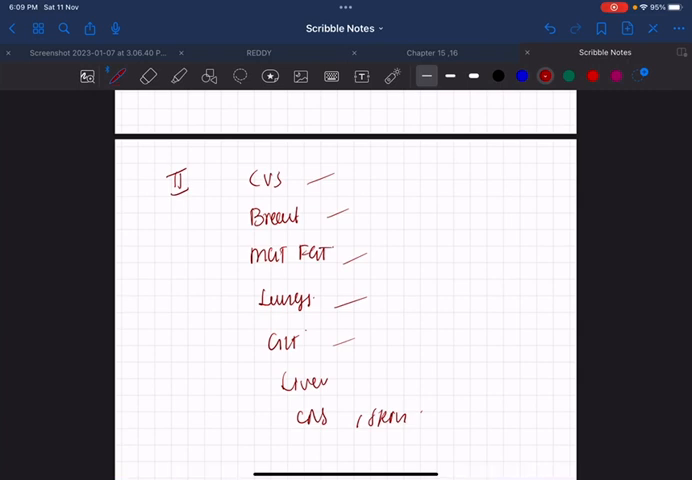
Step: Write Etiology, PATHOGENESIS, GROSS and HPE below the organs, bracketing GROSS and HPE
scroll("down", 3)
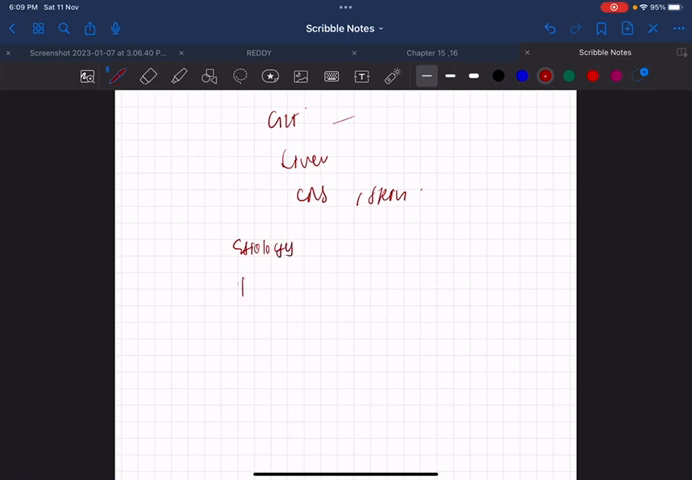
left_click_drag(230, 290, 300, 290)
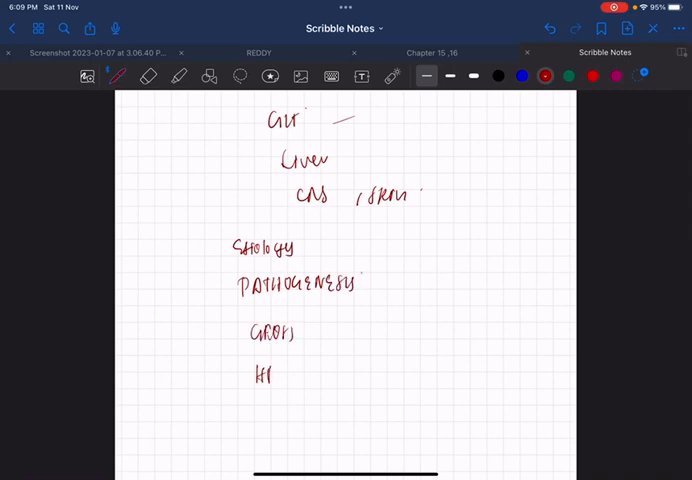
left_click_drag(310, 330, 320, 385)
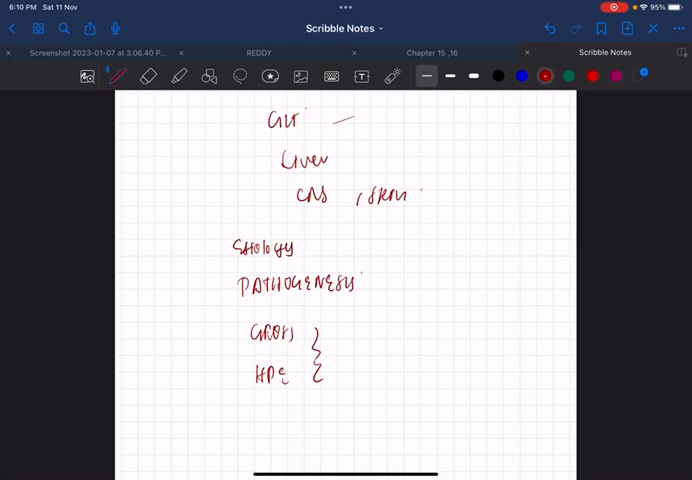
left_click_drag(265, 420, 278, 410)
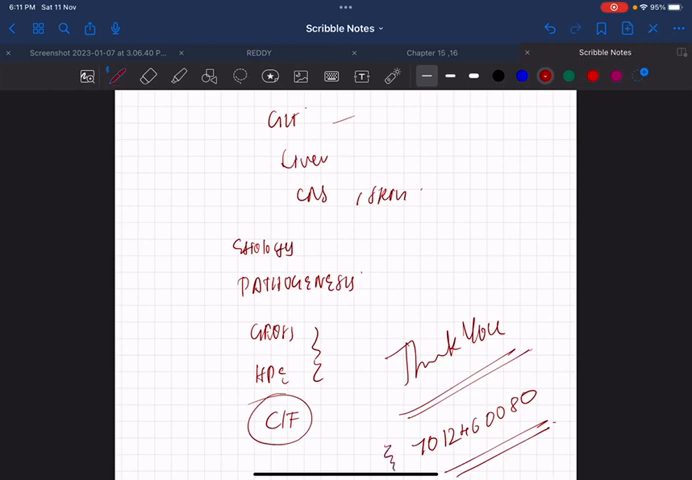
Step: Draw a small squiggle right after the contact number below Thank You
left_click_drag(549, 378, 552, 405)
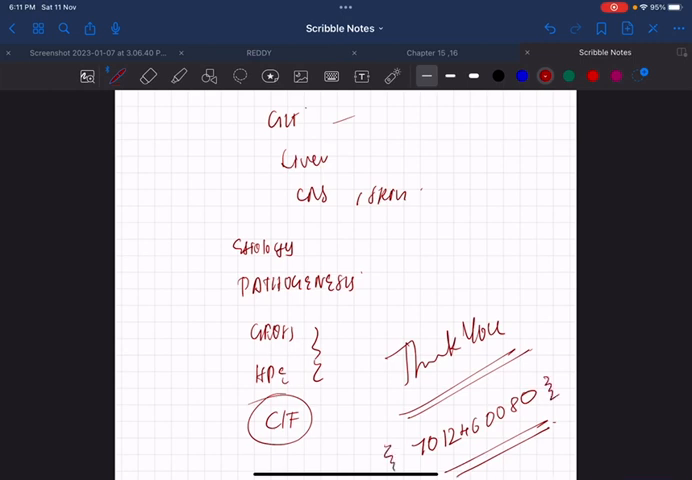